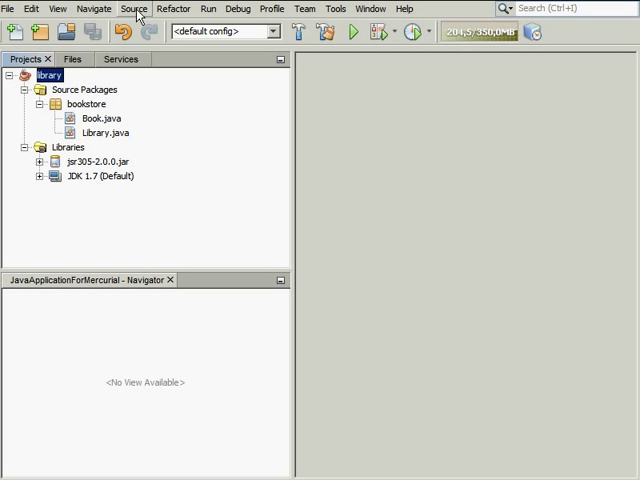
# Step: Bring up Source > Inspect for the Library project with all analyzers selected
pyautogui.click(132, 8)
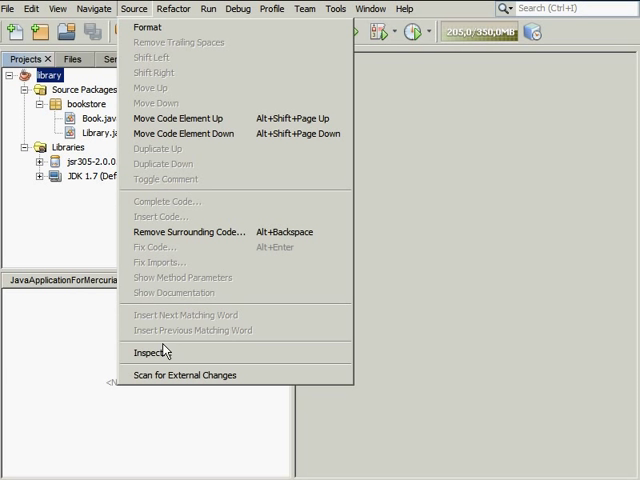
pyautogui.click(152, 352)
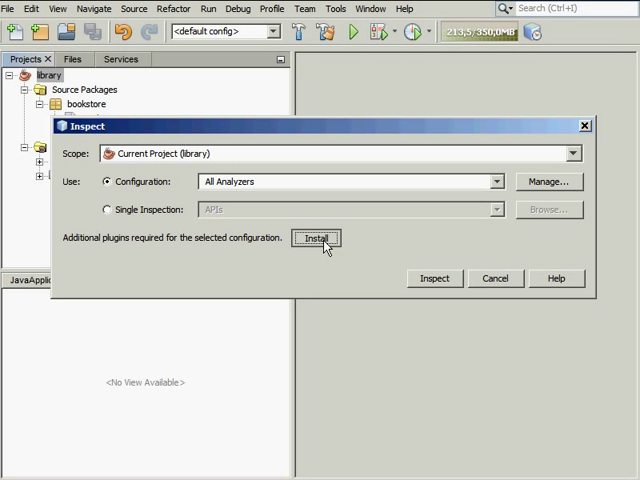
# Step: Install the required FindBugs Integration plugin, accepting its license and finishing the installer
pyautogui.click(316, 238)
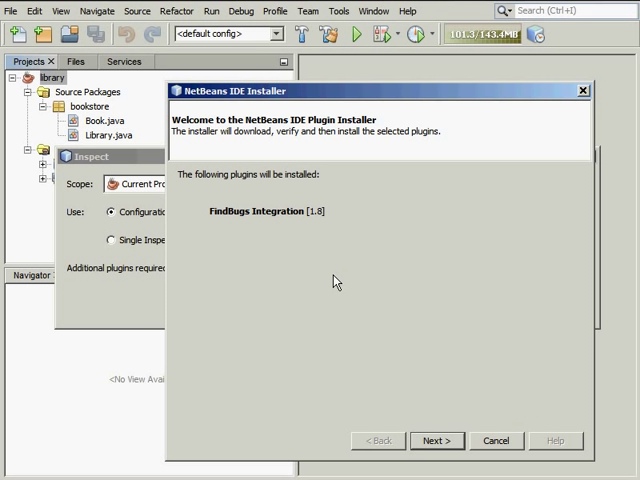
pyautogui.click(436, 440)
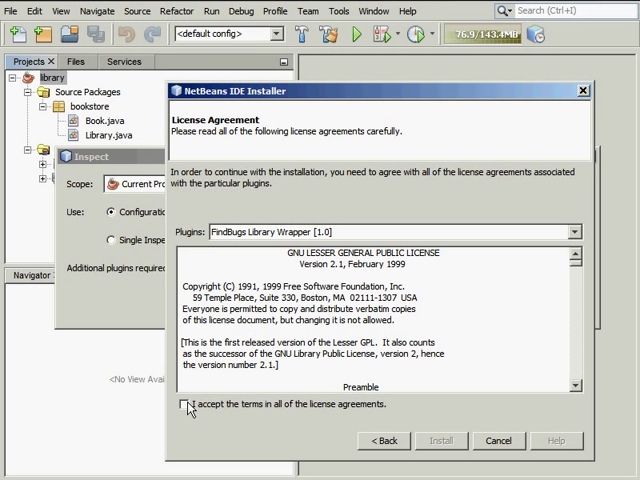
pyautogui.click(184, 404)
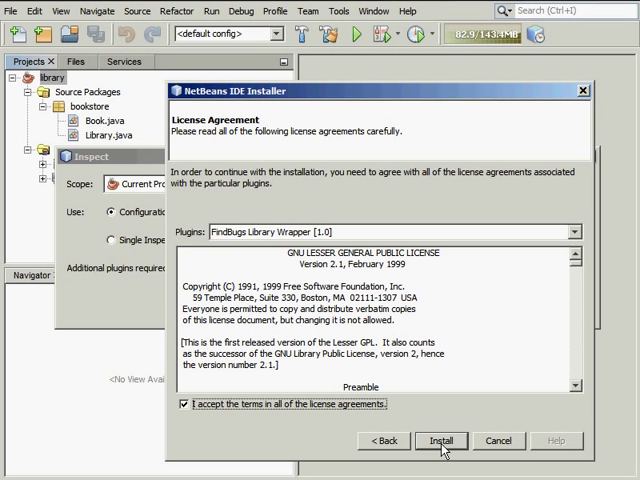
pyautogui.click(440, 440)
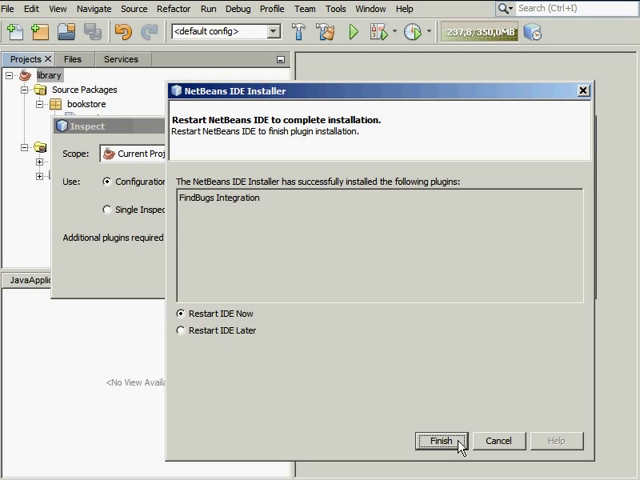
pyautogui.click(440, 440)
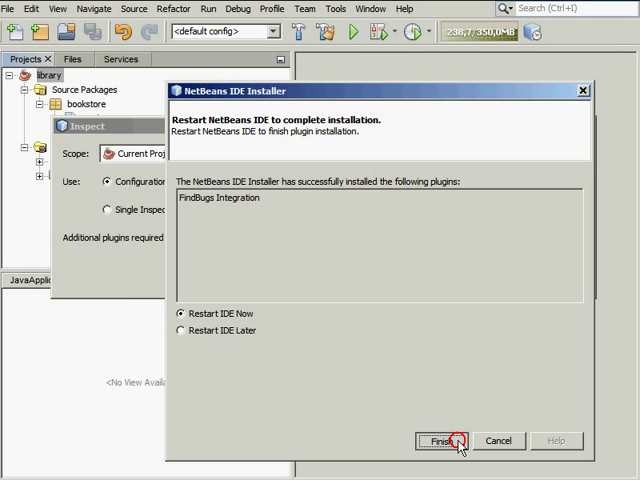
pyautogui.click(440, 440)
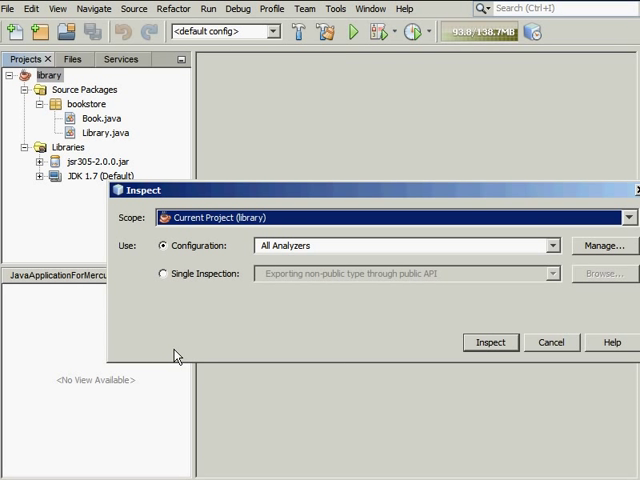
# Step: Choose the FindBugs configuration and run the inspection on Library
pyautogui.moveTo(150, 190); pyautogui.dragTo(290, 164)
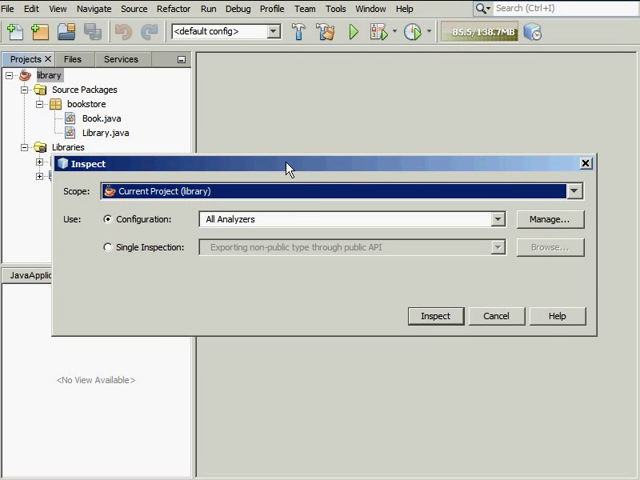
pyautogui.click(496, 220)
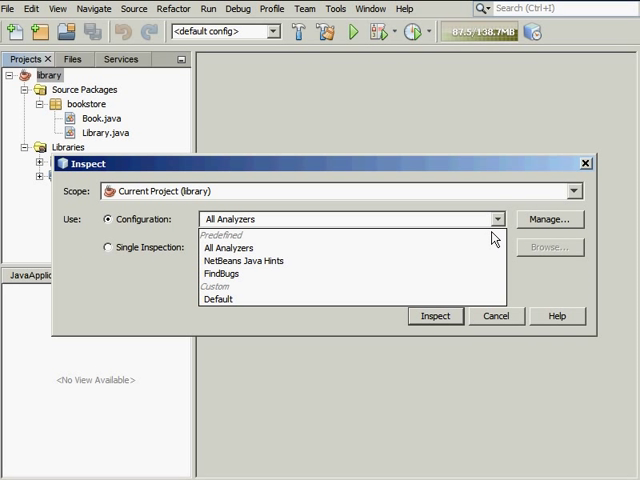
pyautogui.click(222, 274)
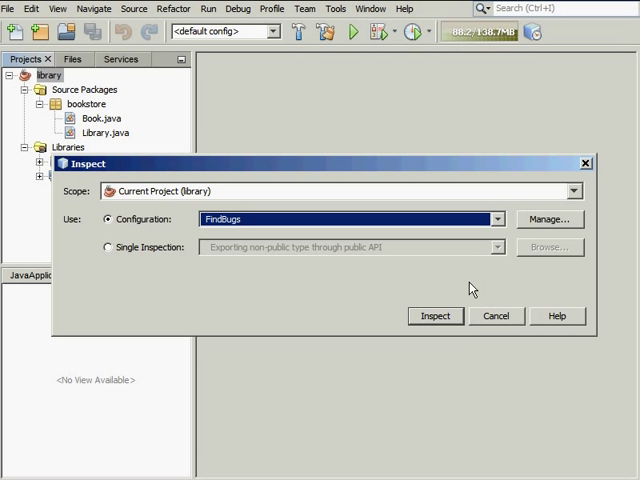
pyautogui.click(434, 316)
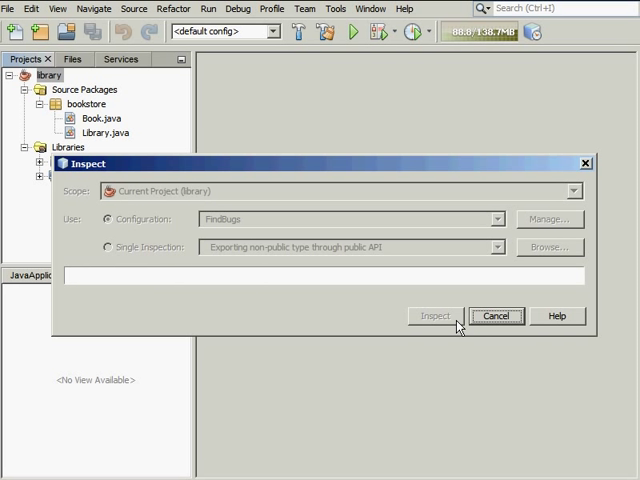
pyautogui.click(434, 316)
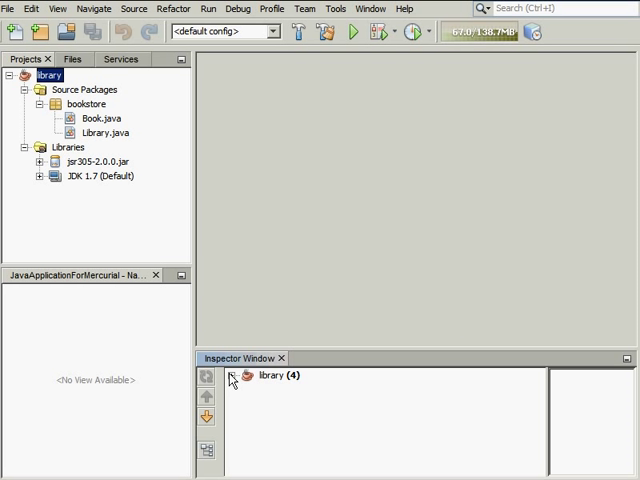
# Step: Expand library (4) results and go to the Book.getSubtitle() may return null warning
pyautogui.click(236, 376)
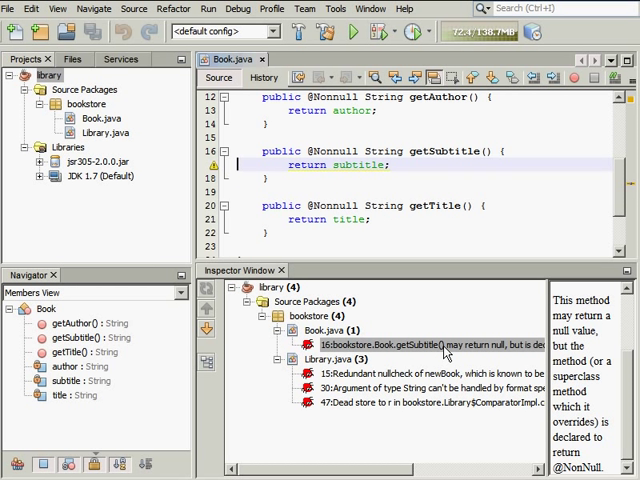
pyautogui.click(76, 336)
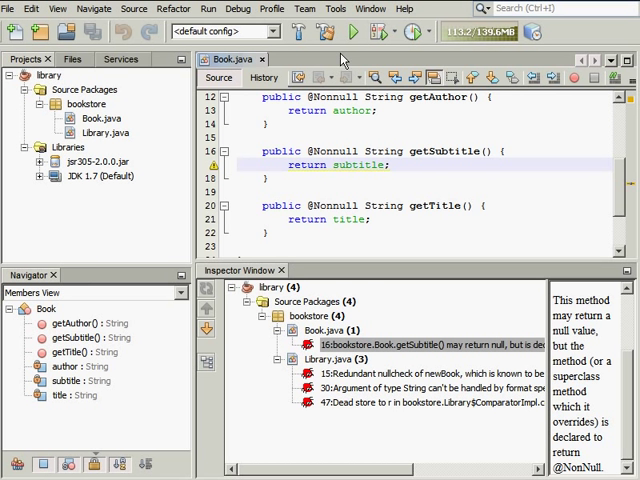
pyautogui.moveTo(342, 14)
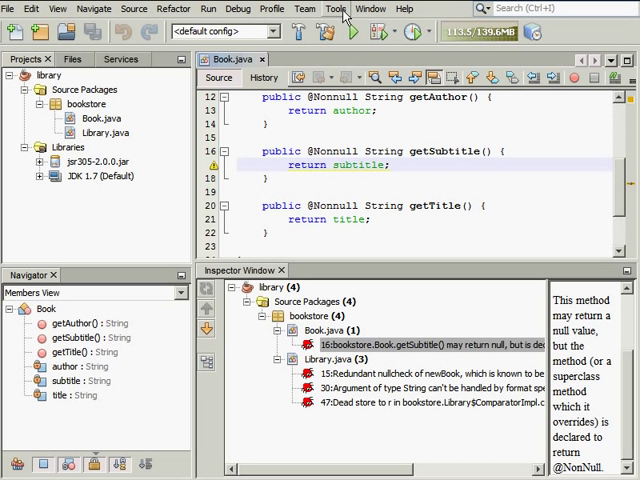
# Step: In Options > Editor > Hints, select the FindBugs language and enable Run FindBugs in Editor
pyautogui.click(336, 8)
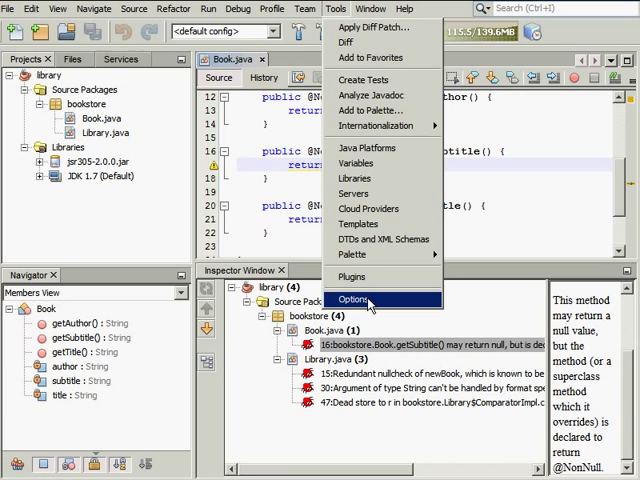
pyautogui.click(356, 300)
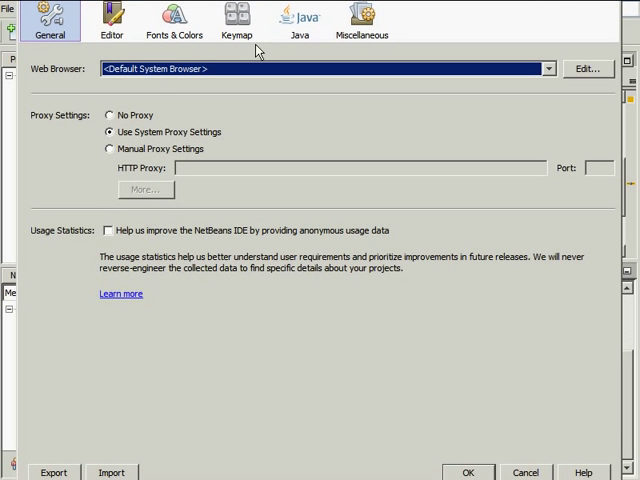
pyautogui.click(112, 18)
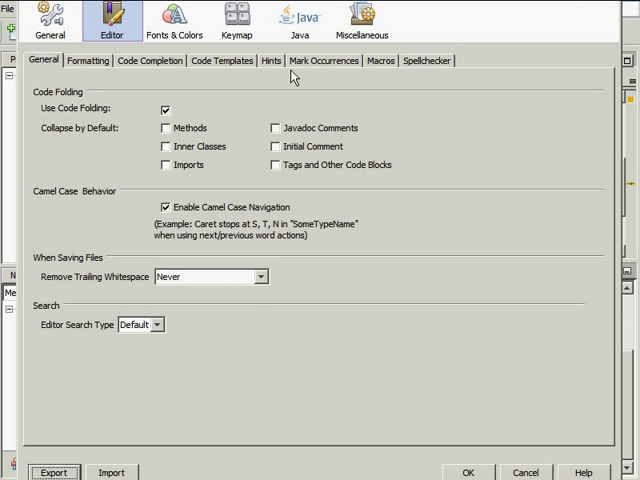
pyautogui.click(270, 60)
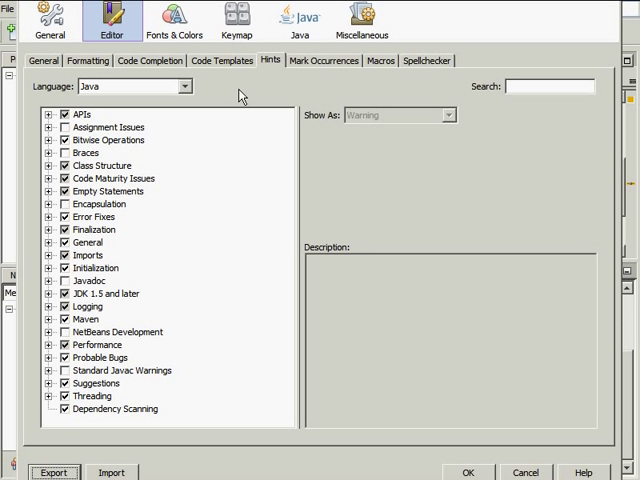
pyautogui.click(184, 86)
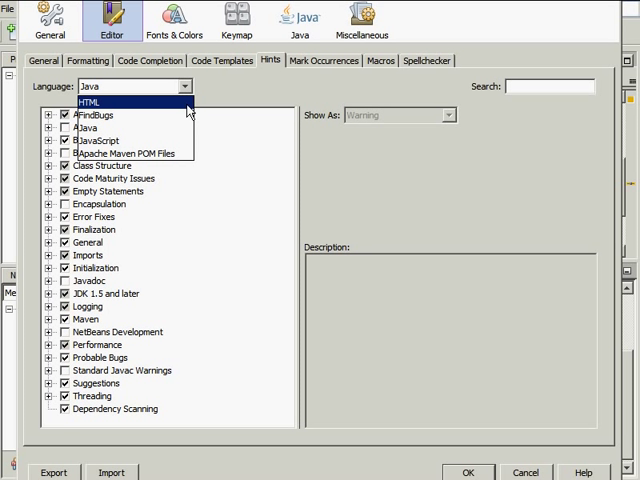
pyautogui.click(96, 114)
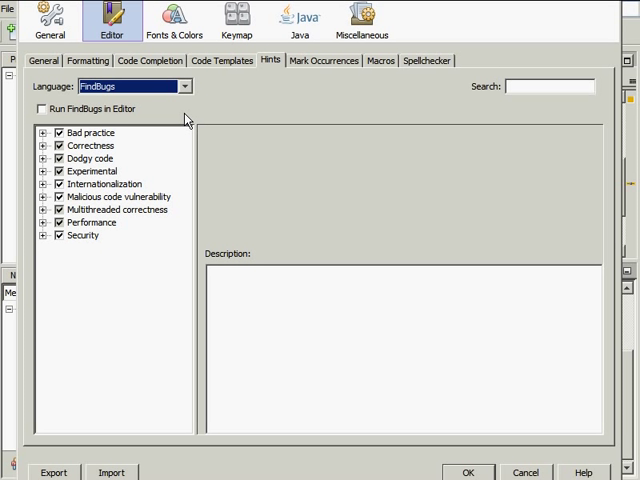
pyautogui.click(40, 108)
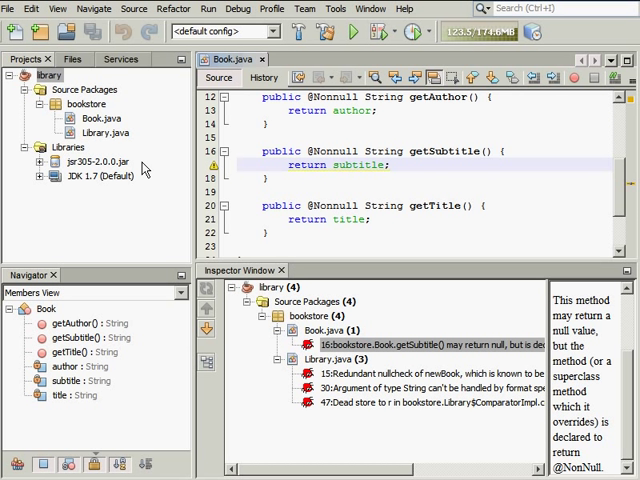
pyautogui.moveTo(114, 140)
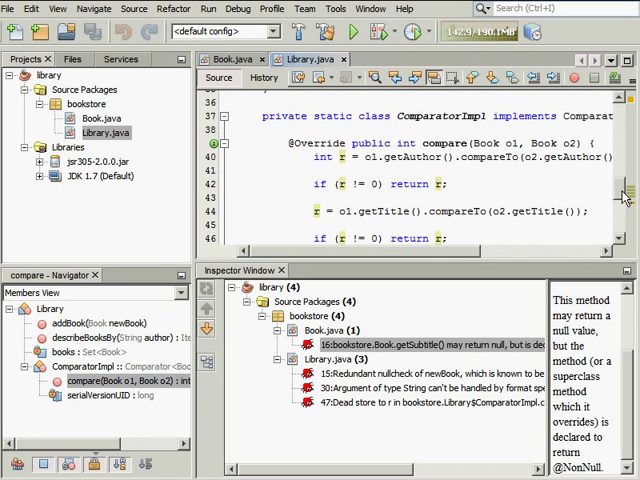
# Step: Scroll to the compare method and choose Suppress Warning - UnusedAssignment from the hint
pyautogui.scroll(-3)
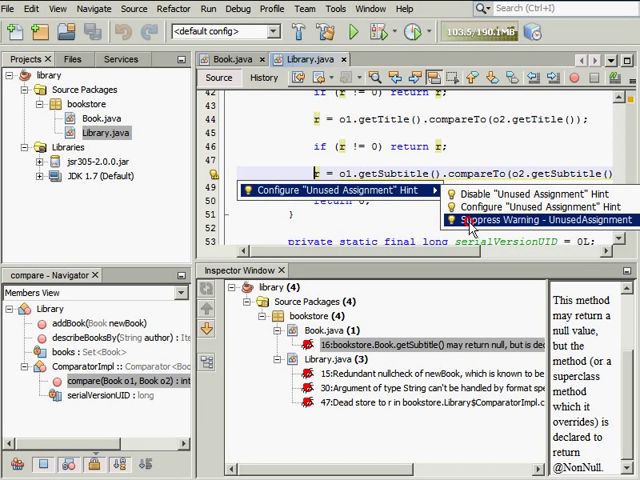
pyautogui.click(532, 220)
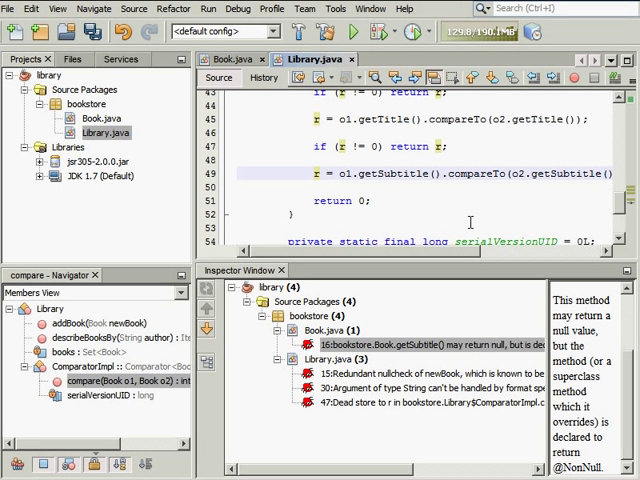